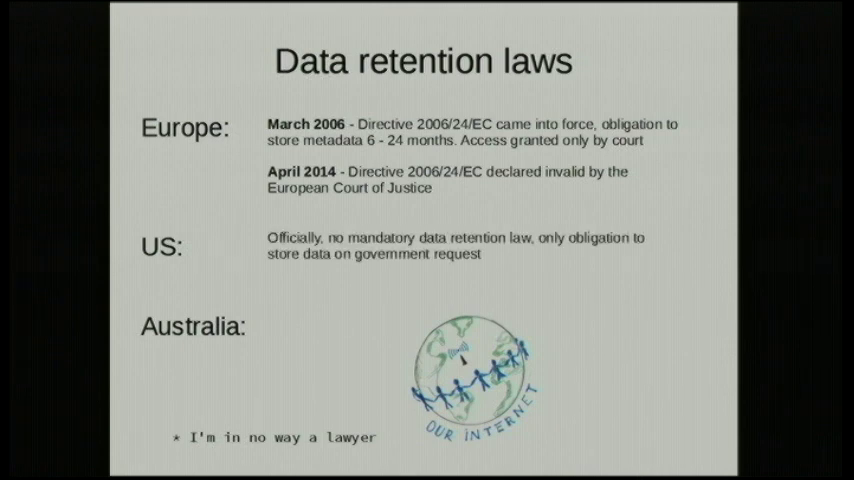
Advance through the points on the 'Data retention laws' slide
key(right)
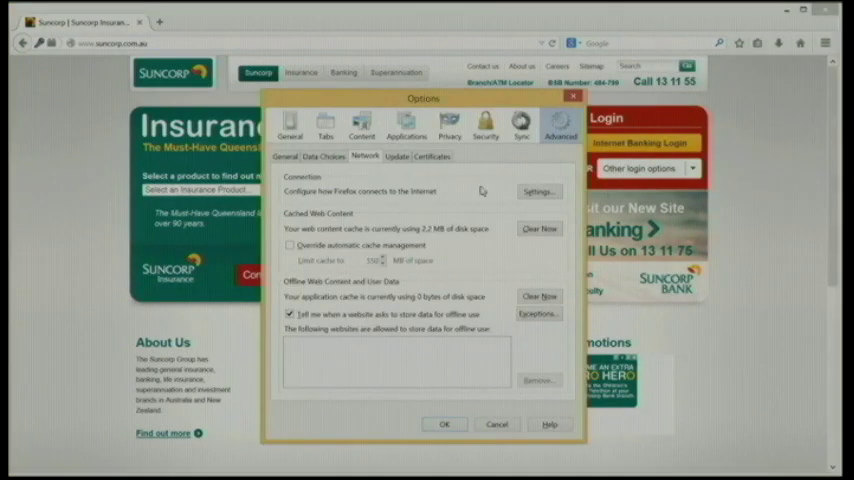
Bring up Firefox's certificate settings from the Advanced options
click(431, 156)
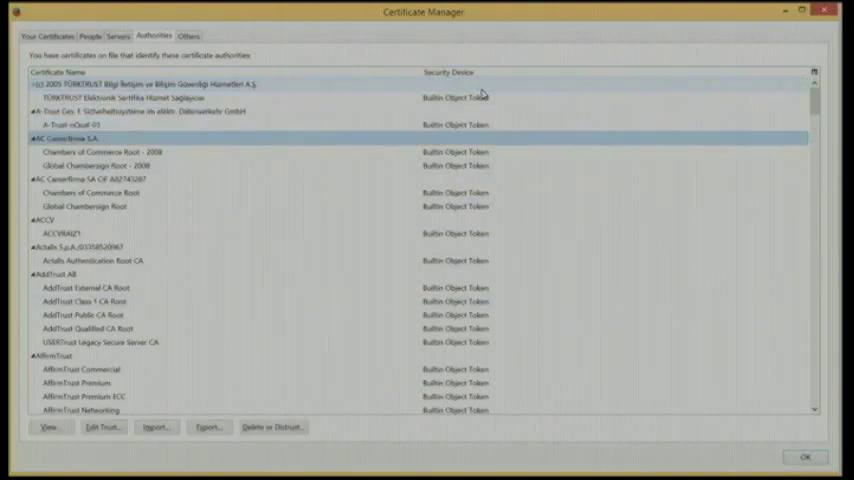
Switch to the Authorities tab and scroll through the trusted certificate authorities
click(60, 274)
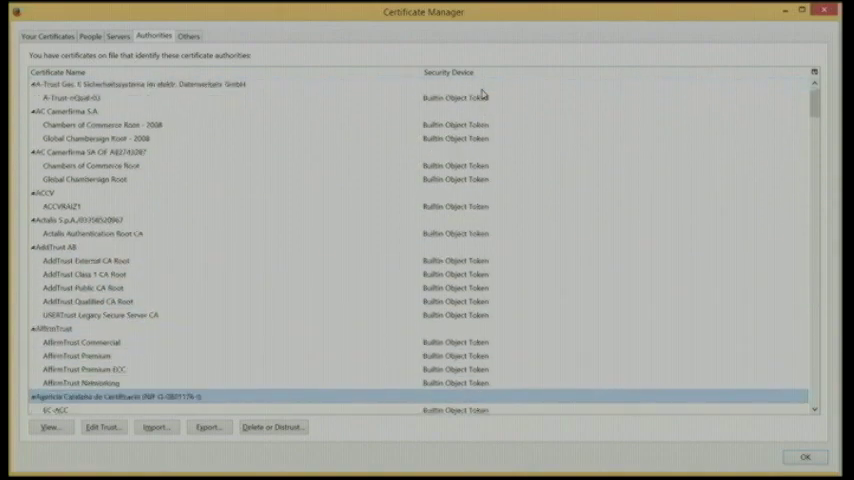
scroll(down, 3)
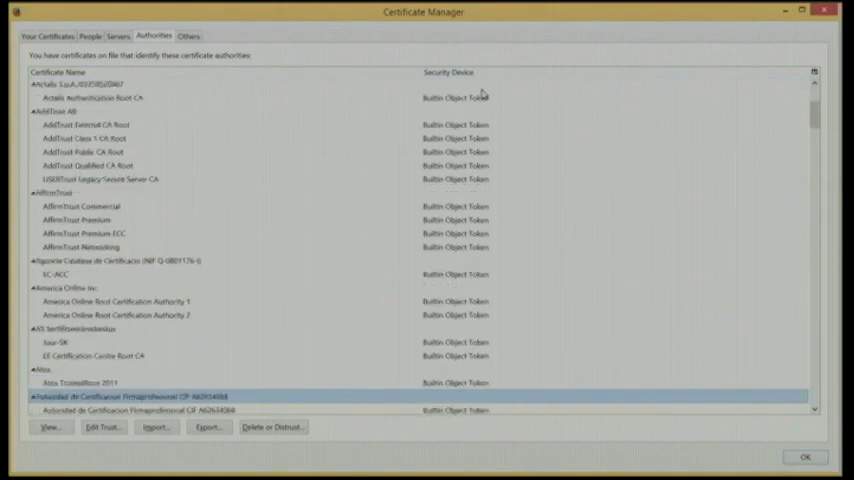
scroll(down, 3)
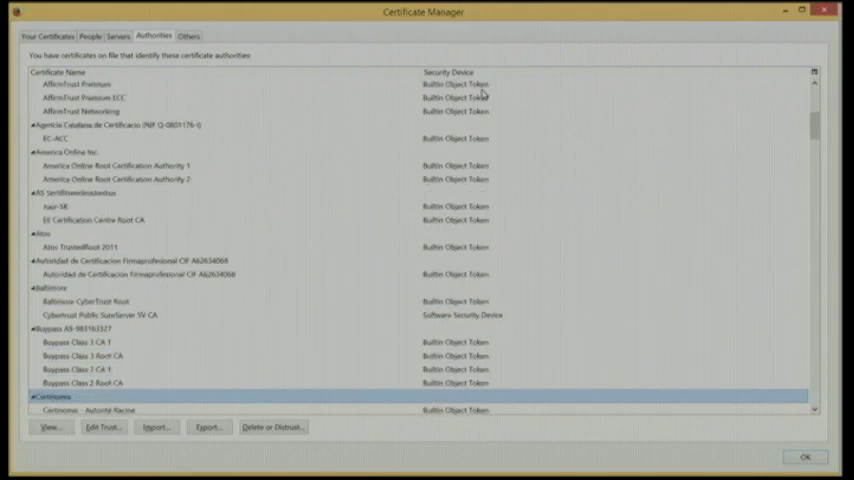
scroll(down, 3)
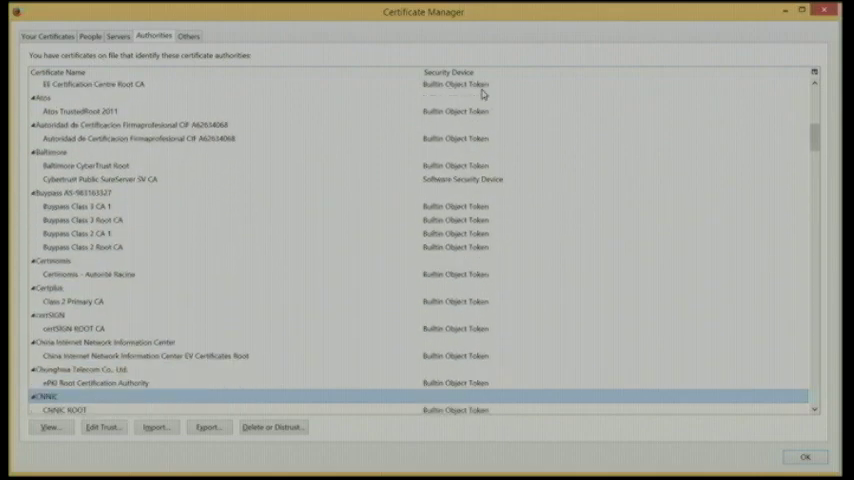
scroll(down, 3)
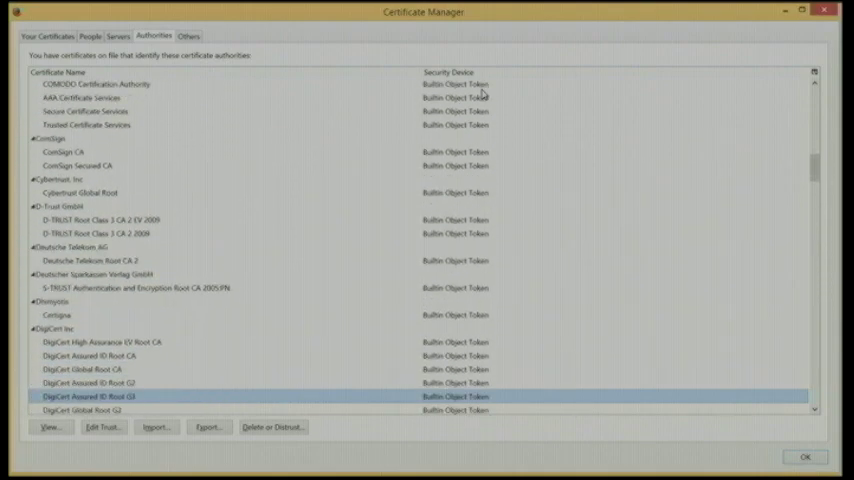
scroll(down, 3)
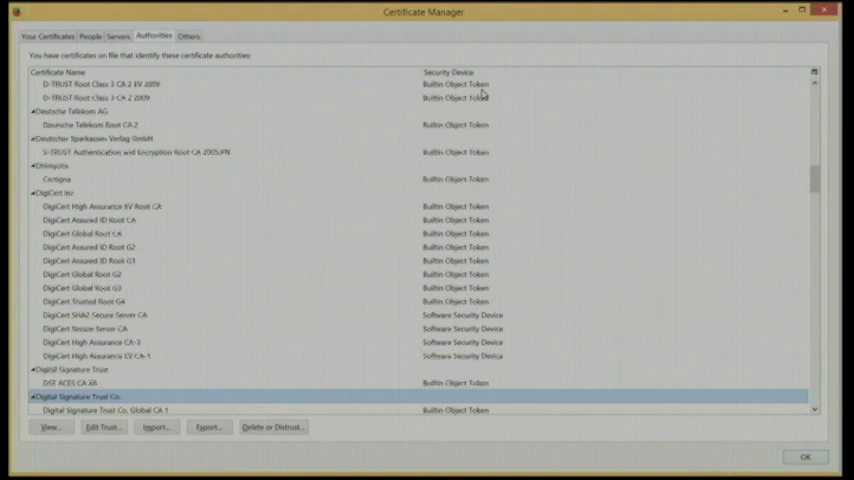
scroll(down, 3)
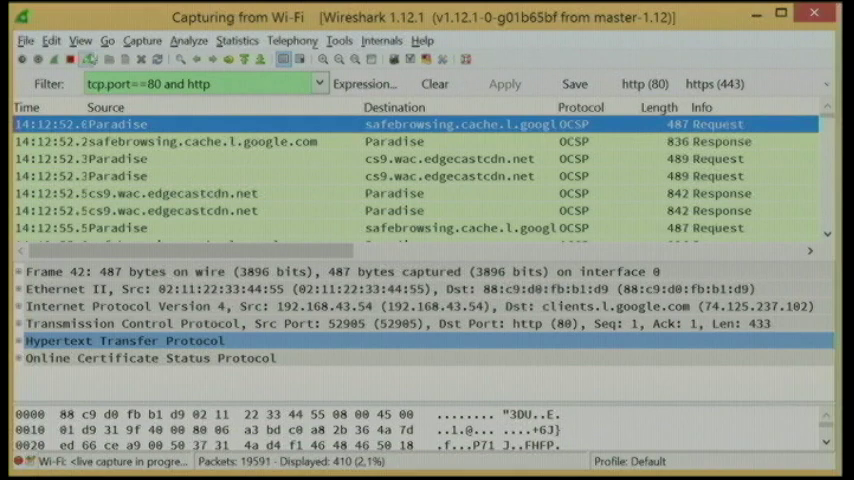
Apply the tcp.port==80 and http filter to the running Wi-Fi capture
click(88, 59)
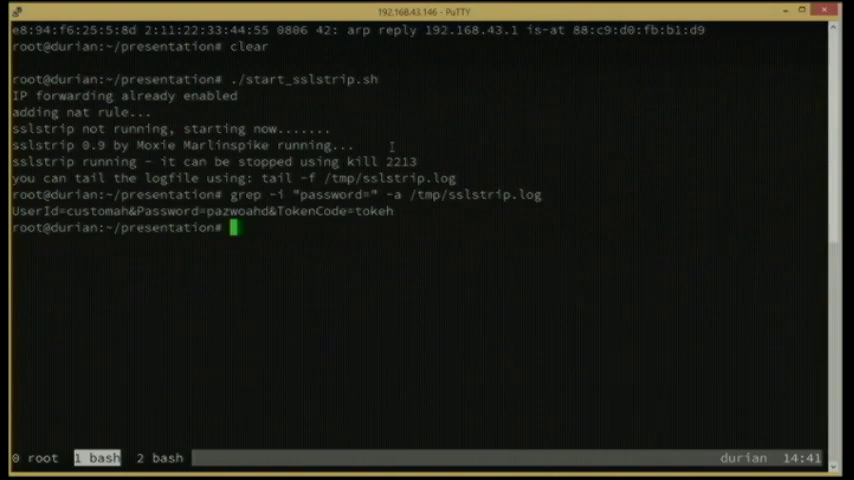
text(./)
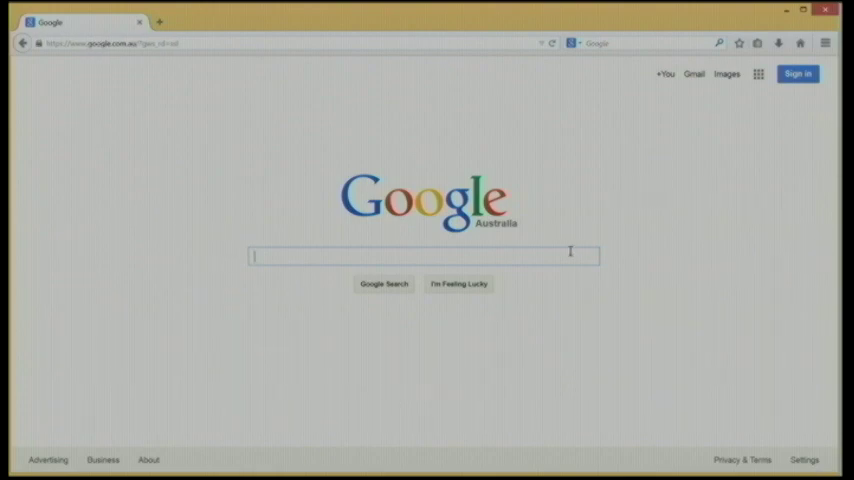
Search google.com.au for 'super secret' and place the browser beside Wireshark
text(super sac)
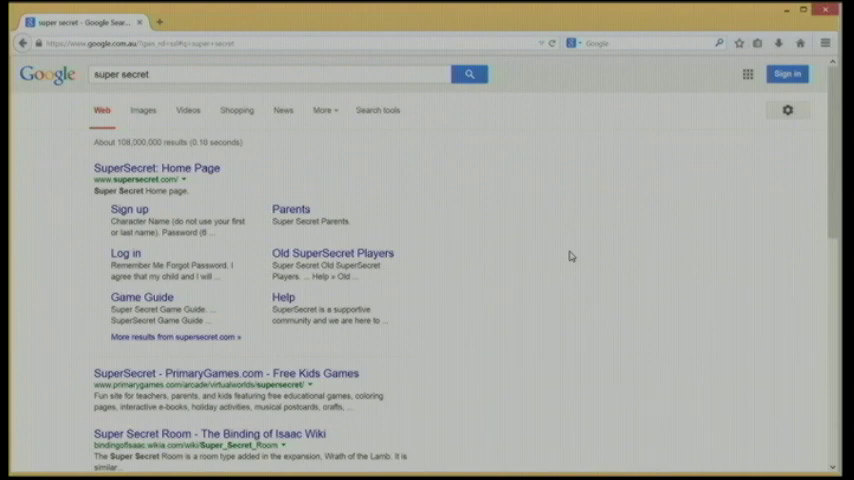
mouse_move(619, 371)
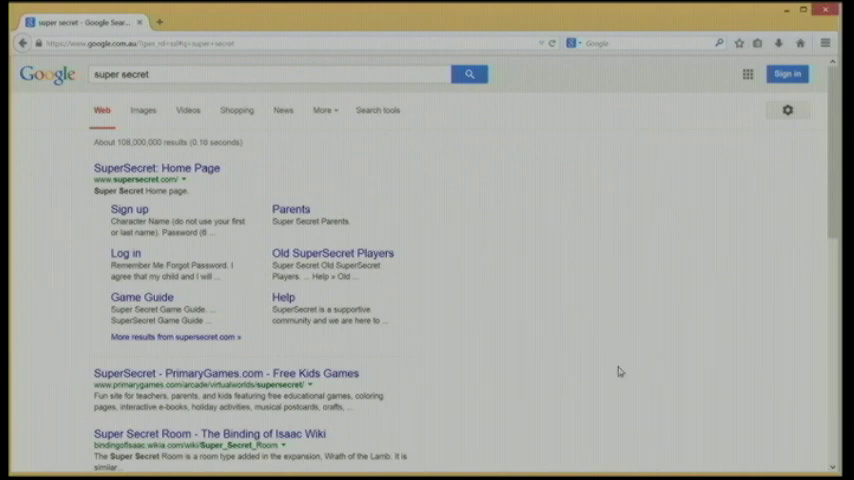
key(alt)
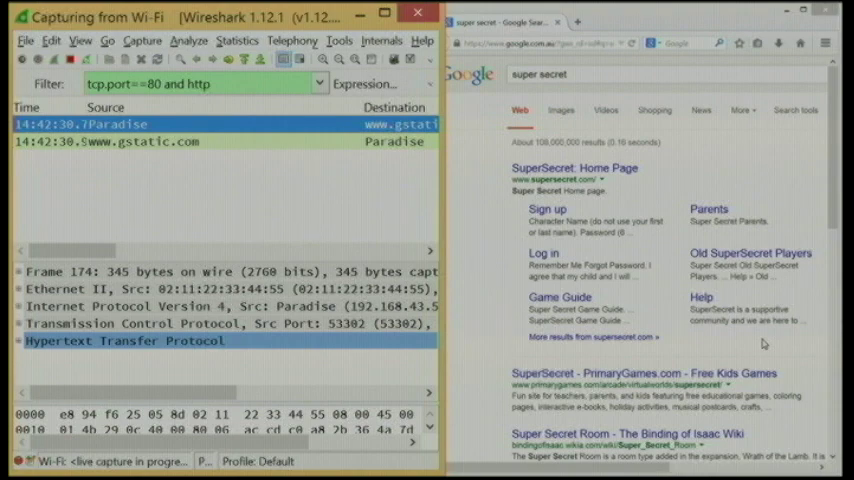
mouse_move(801, 190)
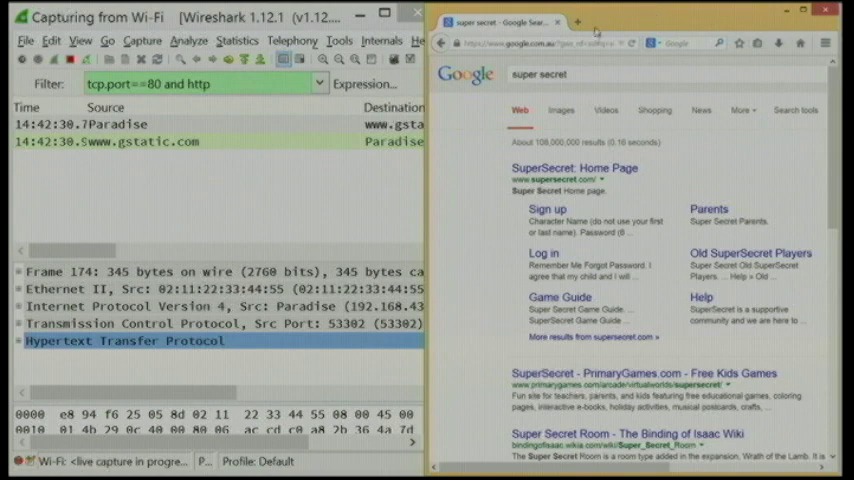
Return to the 'super secret' results and restart the capture to empty the packet list
scroll(down, 3)
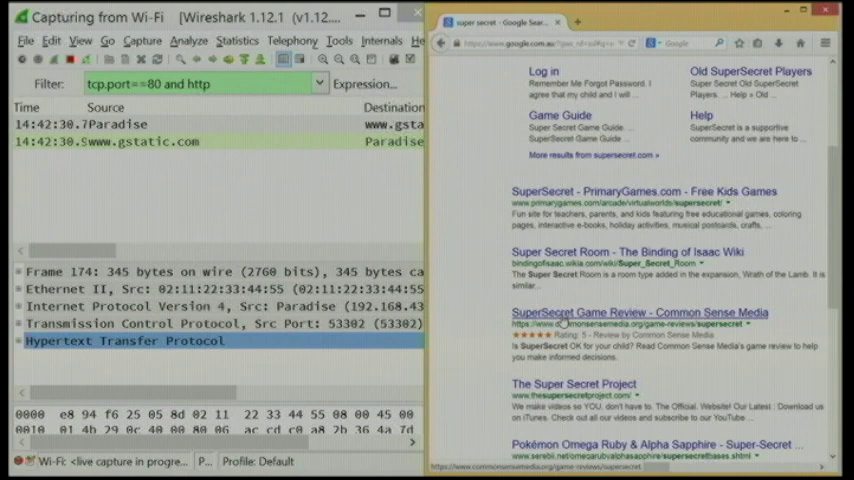
click(640, 312)
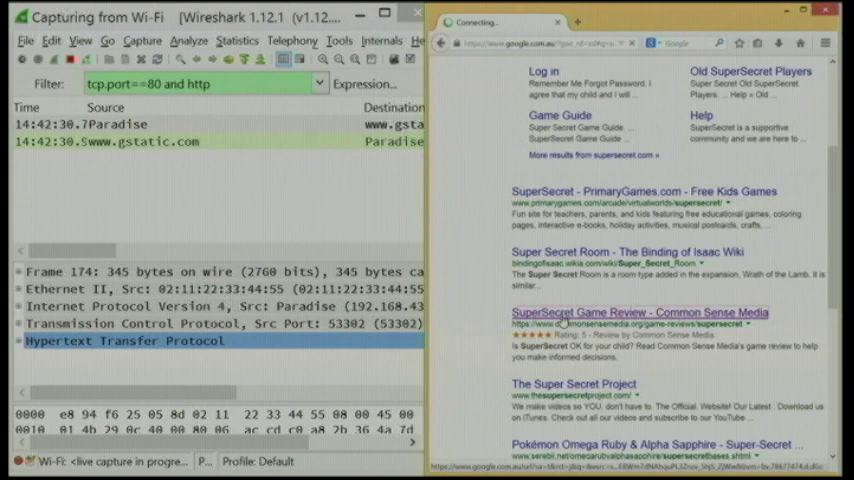
click(638, 312)
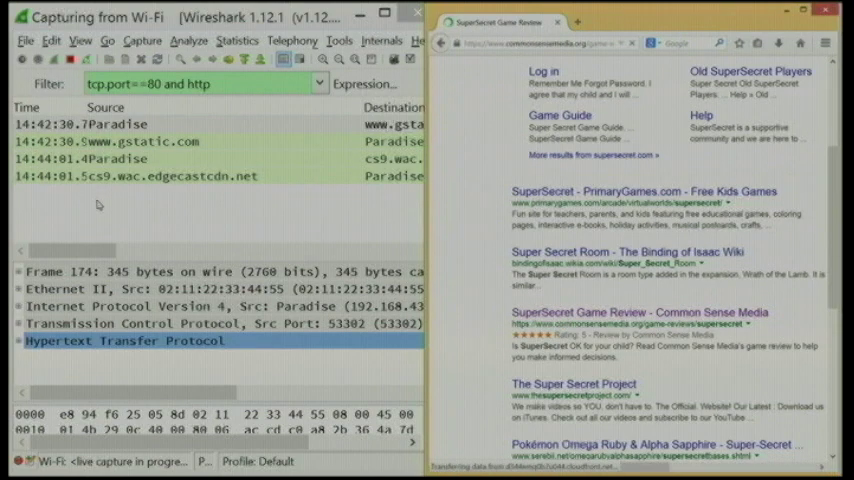
click(200, 123)
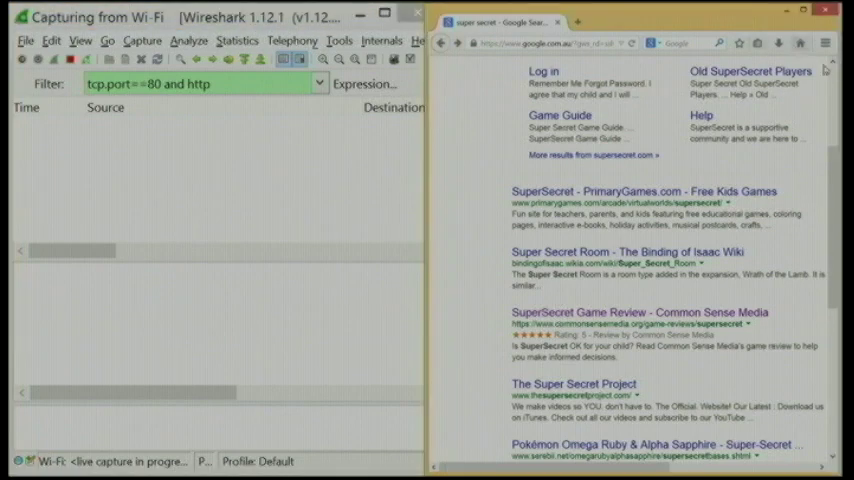
scroll(down, 3)
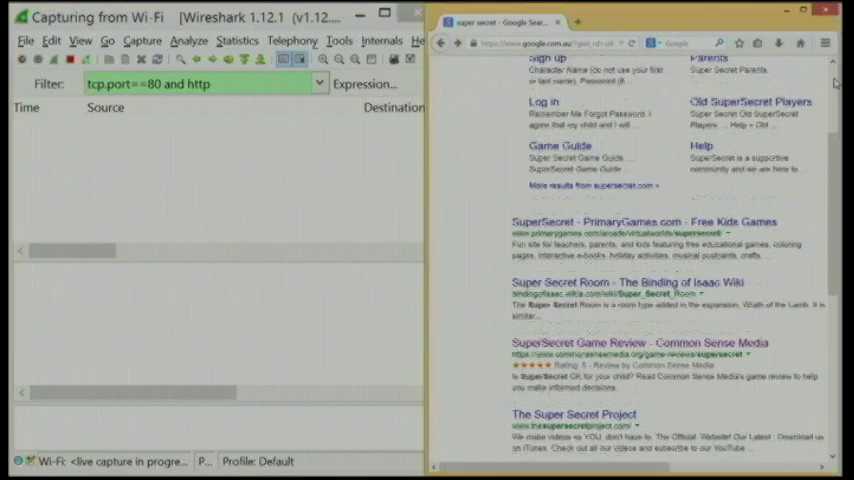
scroll(up, 3)
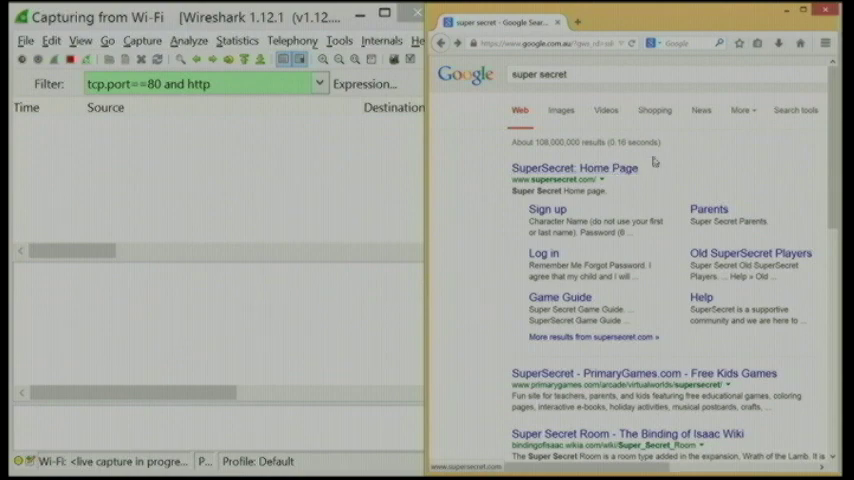
Open the 'SuperSecret: Home Page' search result
click(574, 168)
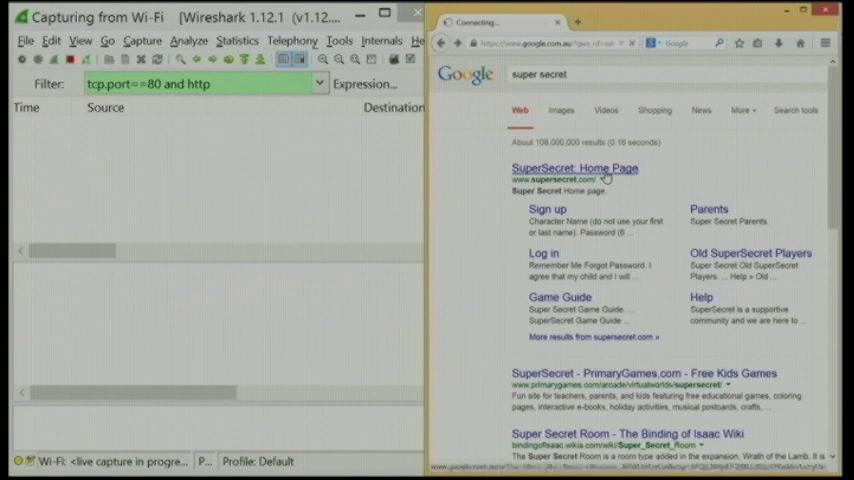
click(574, 168)
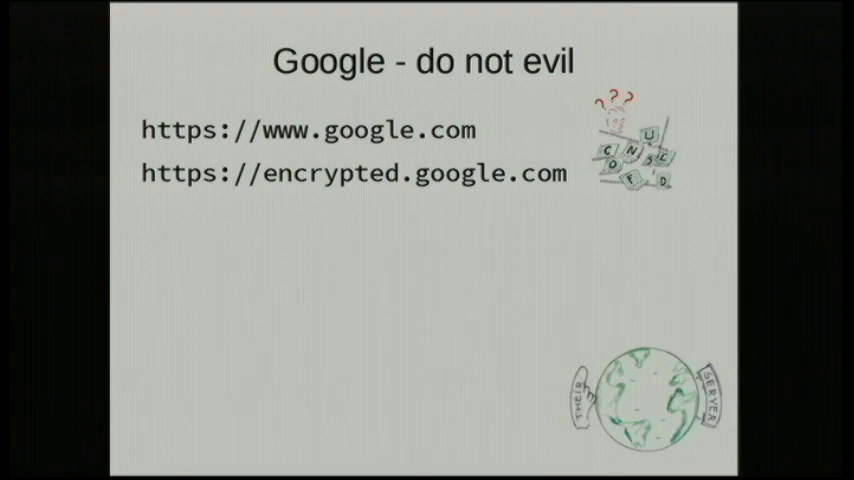
Move from the 'Google - do not evil' slide to the Mitigations slide
key(Right)
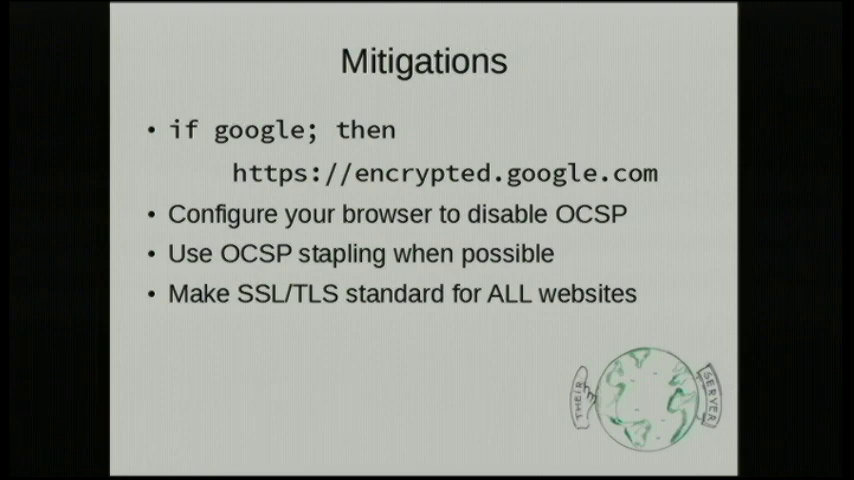